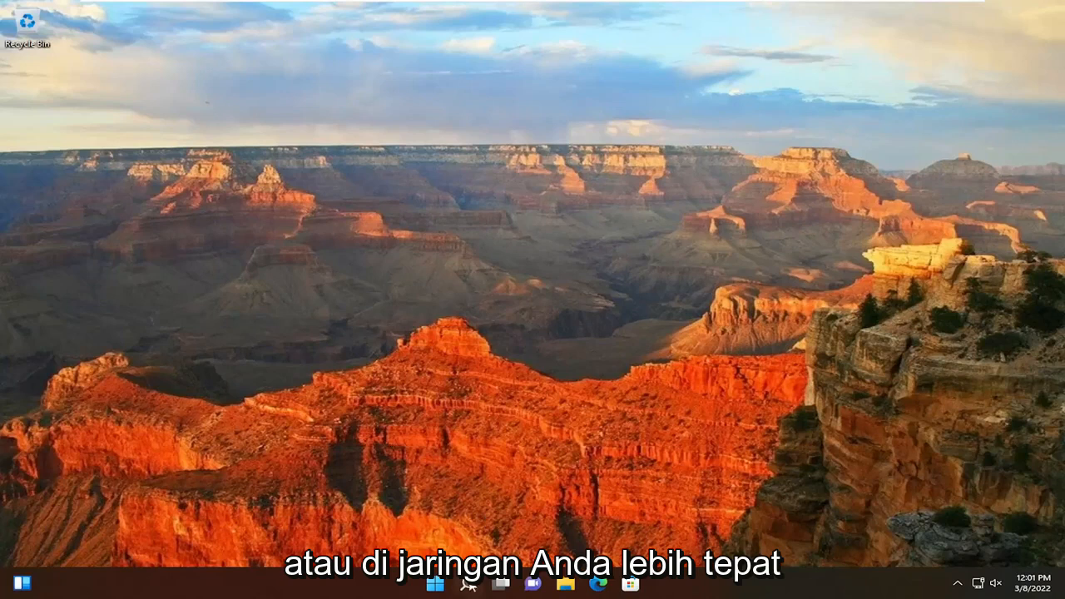
# Search Windows for the Shared Folders console, entering 'fsmg'
pyautogui.click(467, 582)
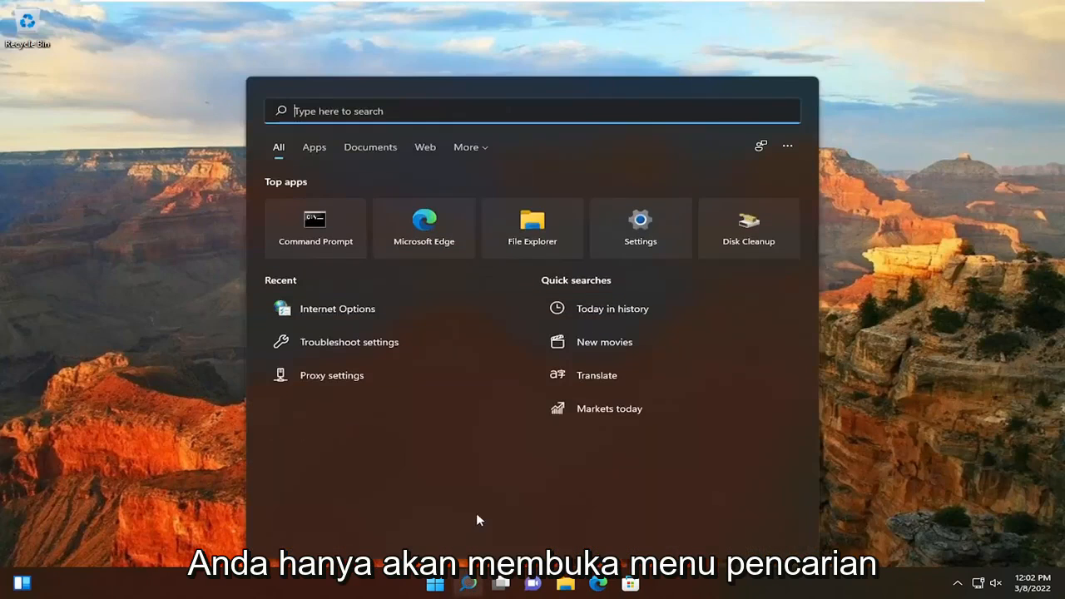
pyautogui.write('f')
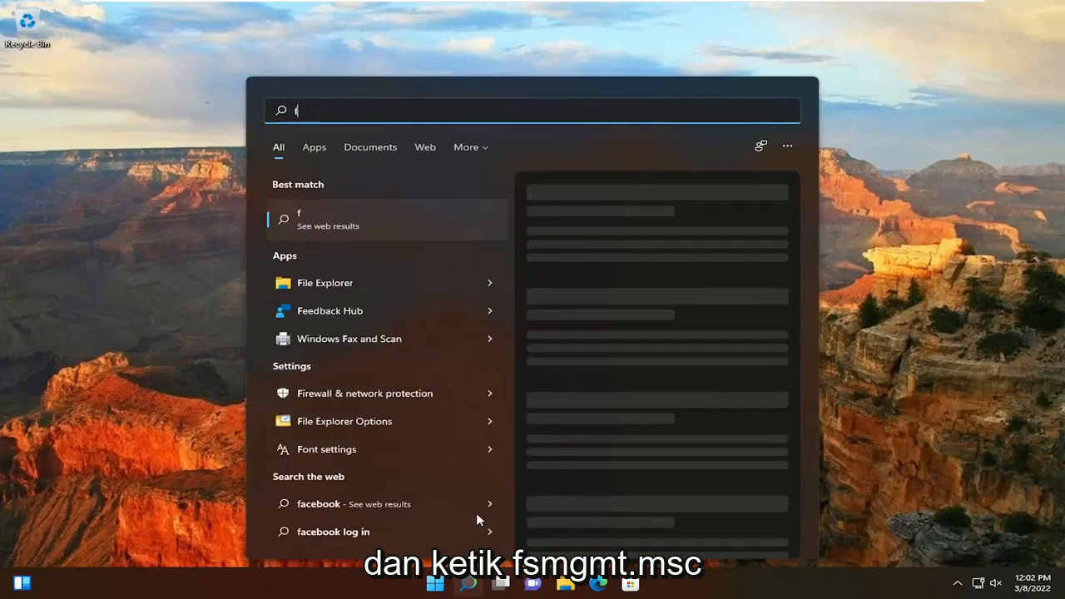
pyautogui.write('smg')
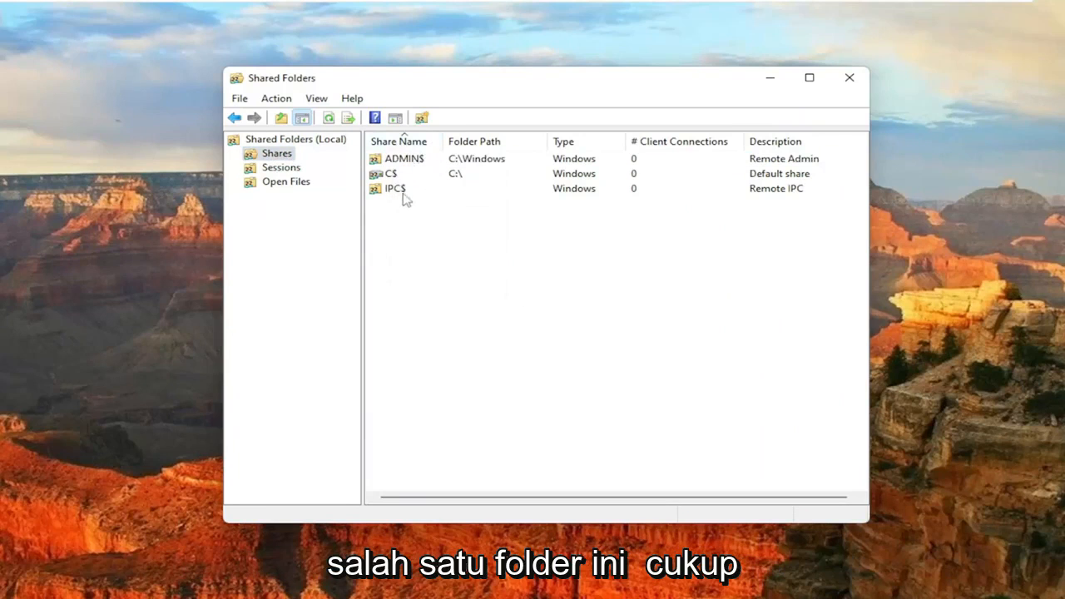
# Choose Stop Sharing from the ADMIN$ share's context menu
pyautogui.rightClick(404, 158)
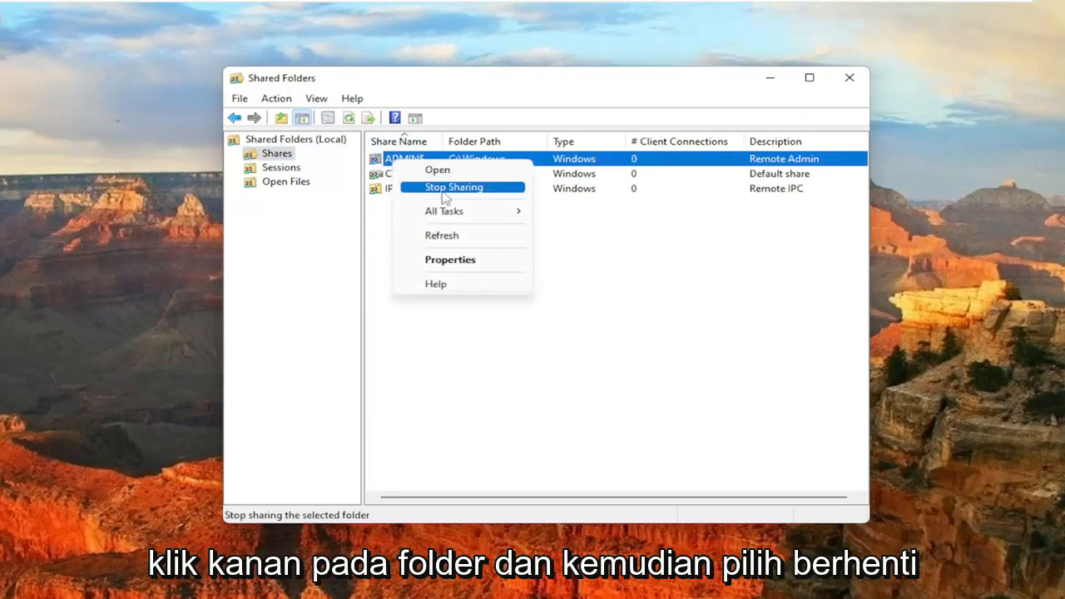
pyautogui.click(452, 187)
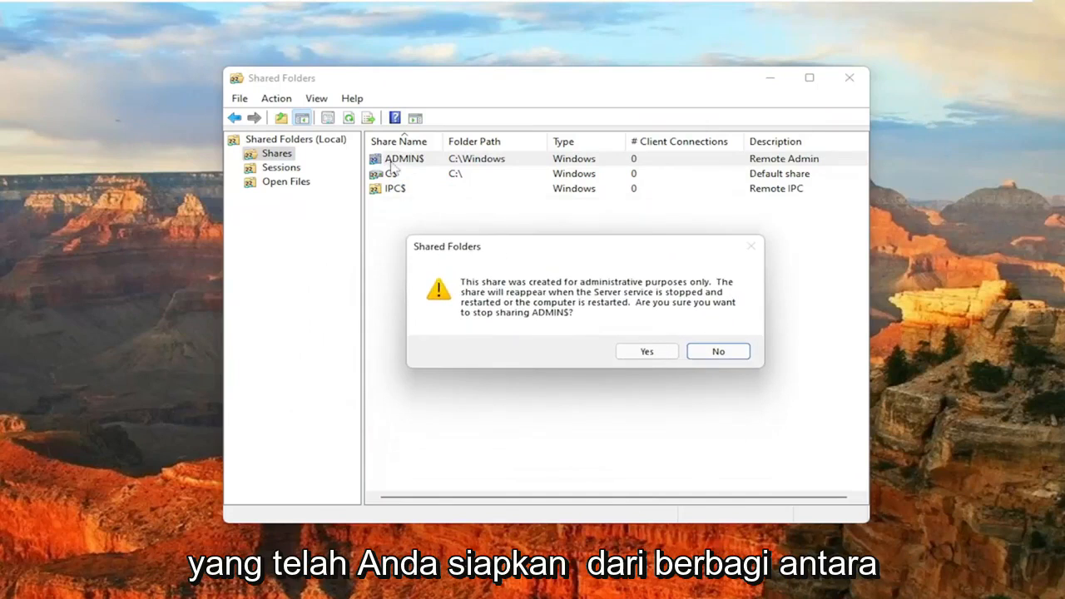
pyautogui.moveTo(432, 274)
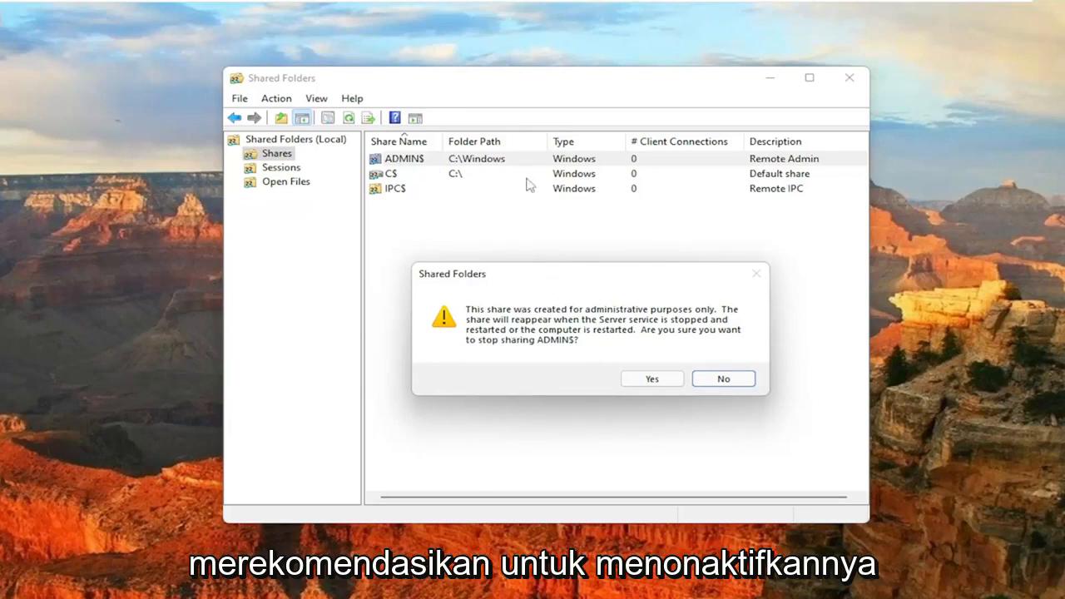
pyautogui.moveTo(751, 297)
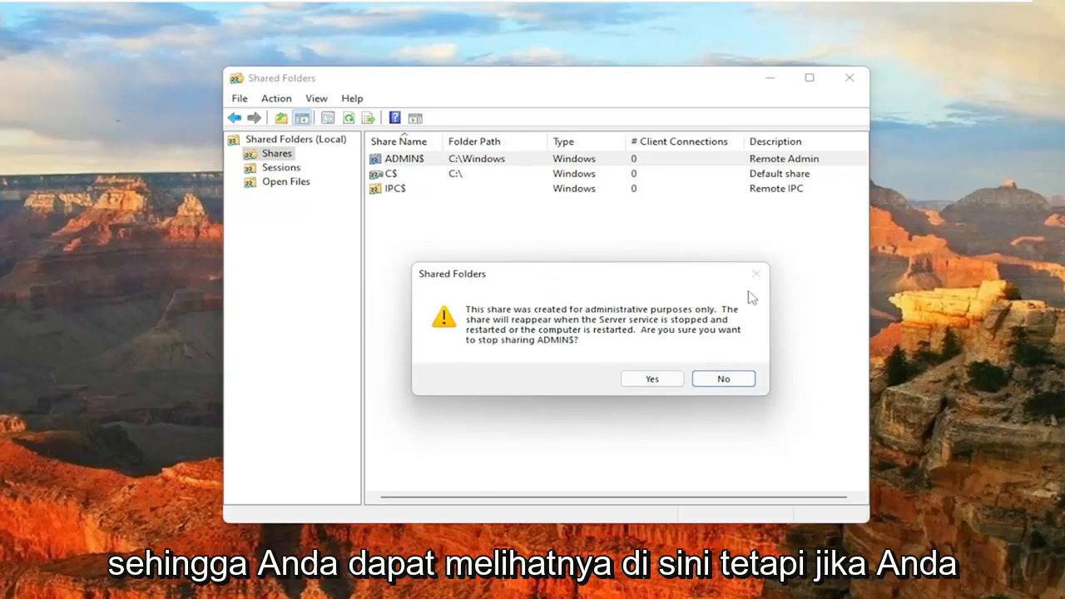
# Decline stopping ADMIN$, keeping it shared, and close the Shared Folders window
pyautogui.click(722, 379)
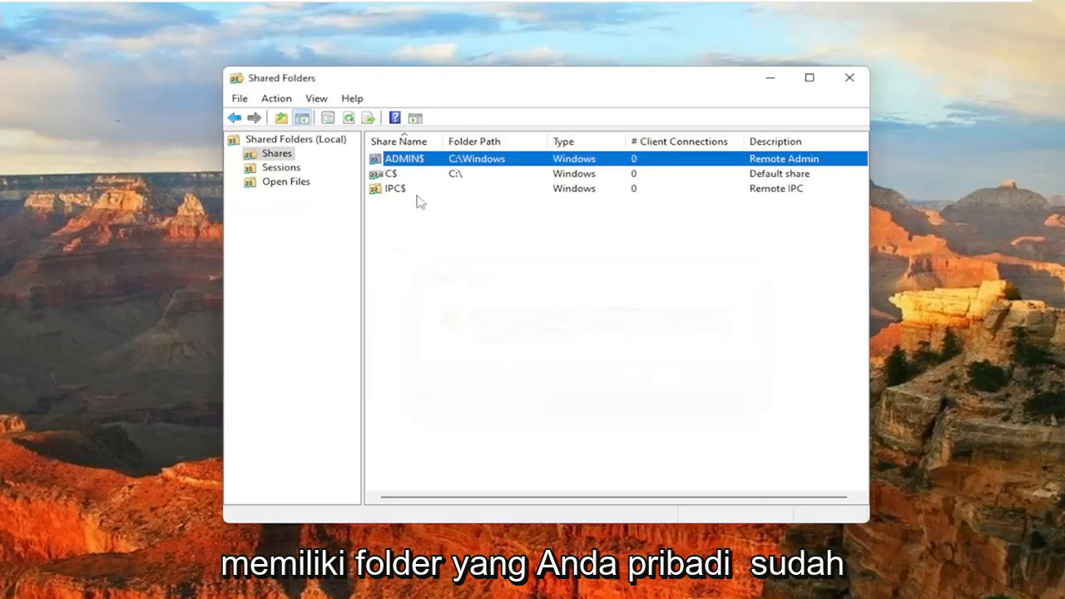
pyautogui.moveTo(438, 208)
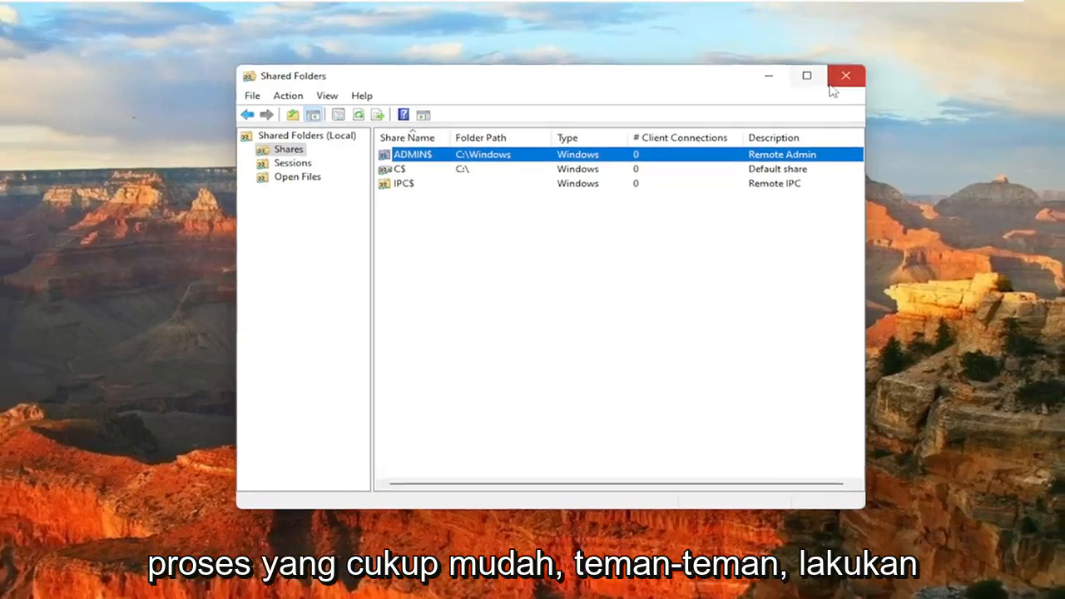
pyautogui.click(846, 76)
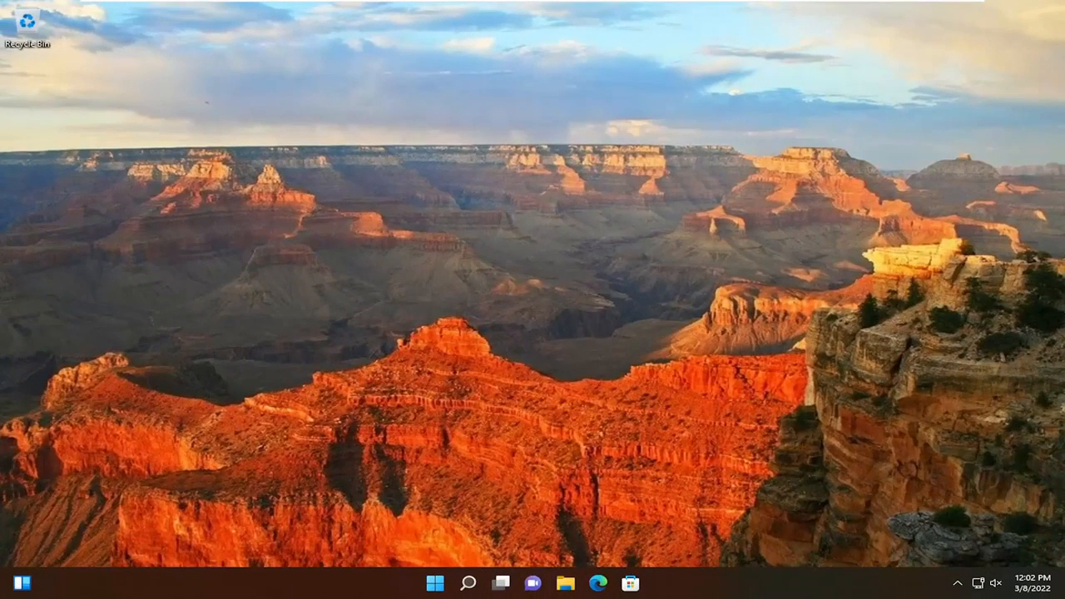